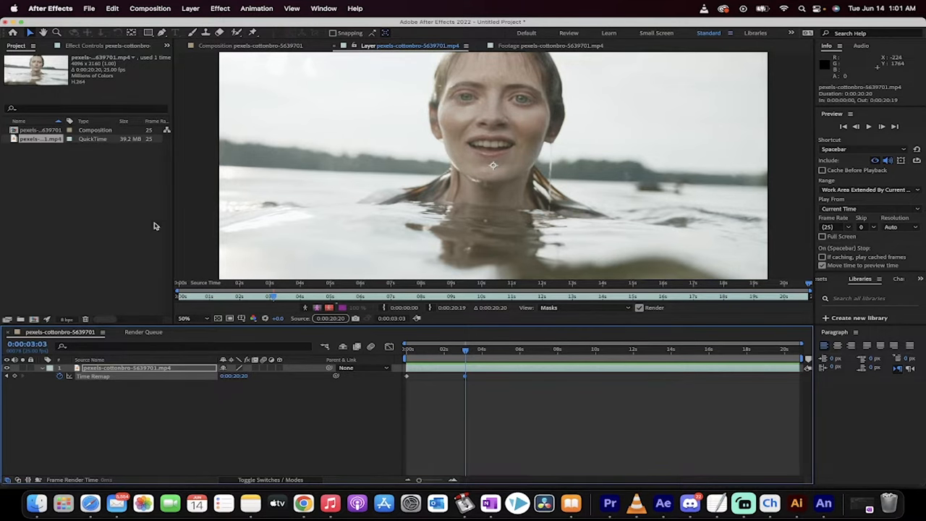
# Step: Show the swimming-woman clip in the Footage viewer and play the original footage
pyautogui.click(571, 45)
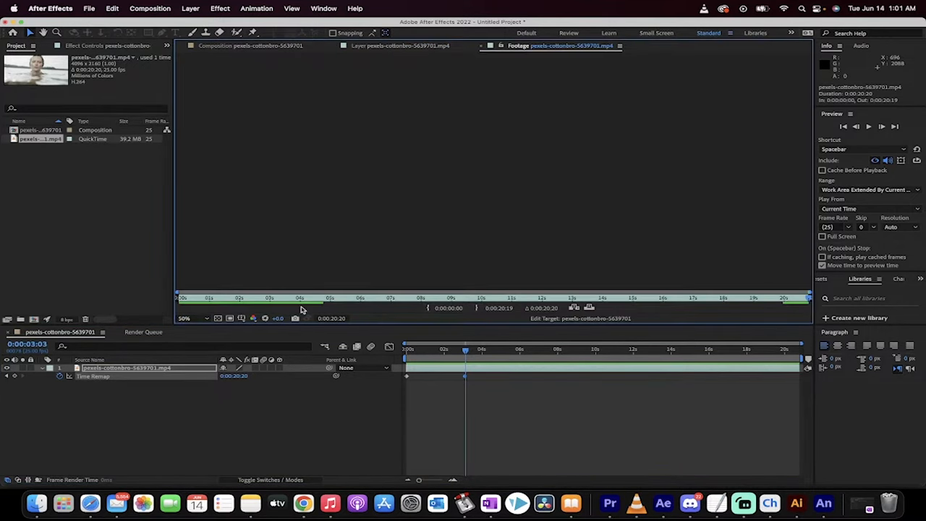
pyautogui.press('space')
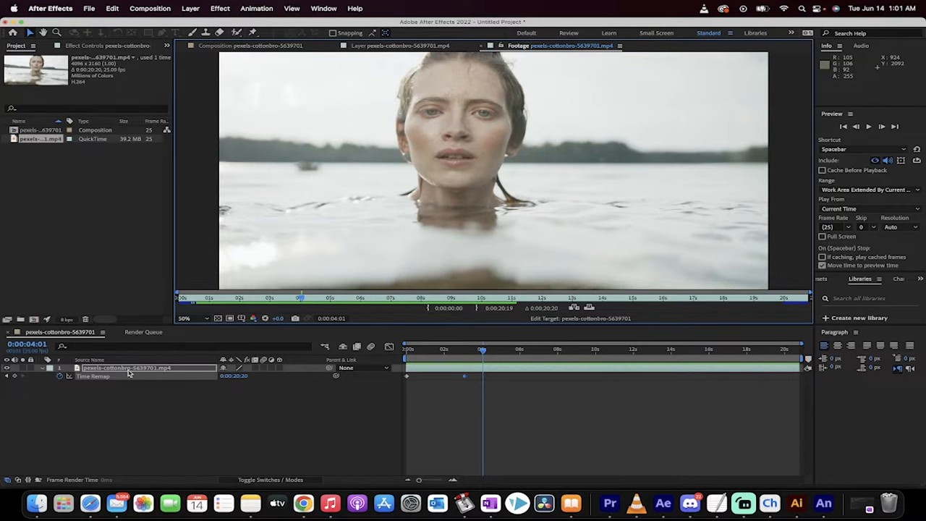
# Step: Switch back to the clip's Layer panel, then start and stop a preview from the first frame
pyautogui.click(399, 45)
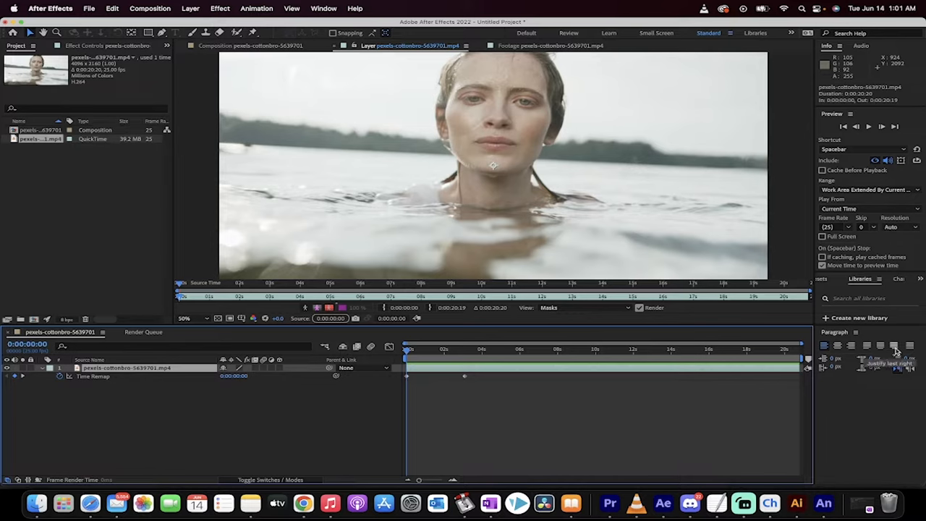
pyautogui.press('space')
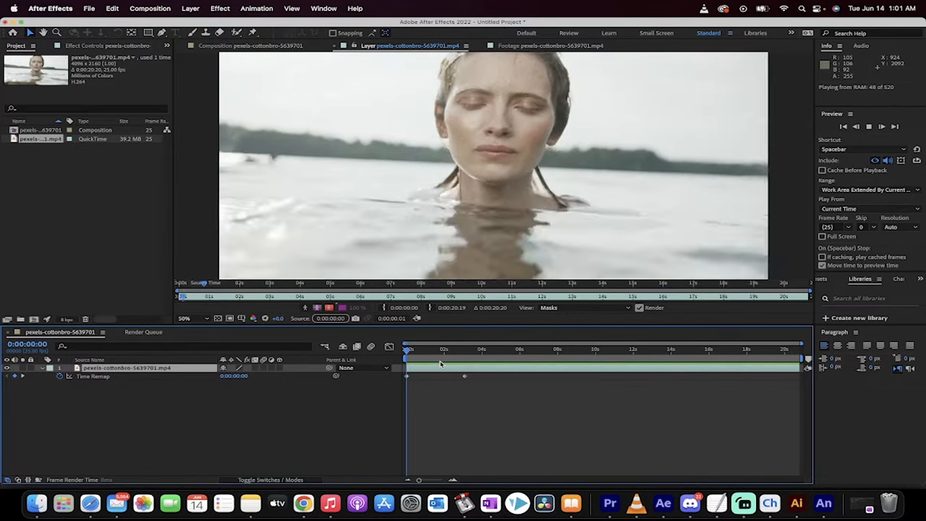
pyautogui.press('space')
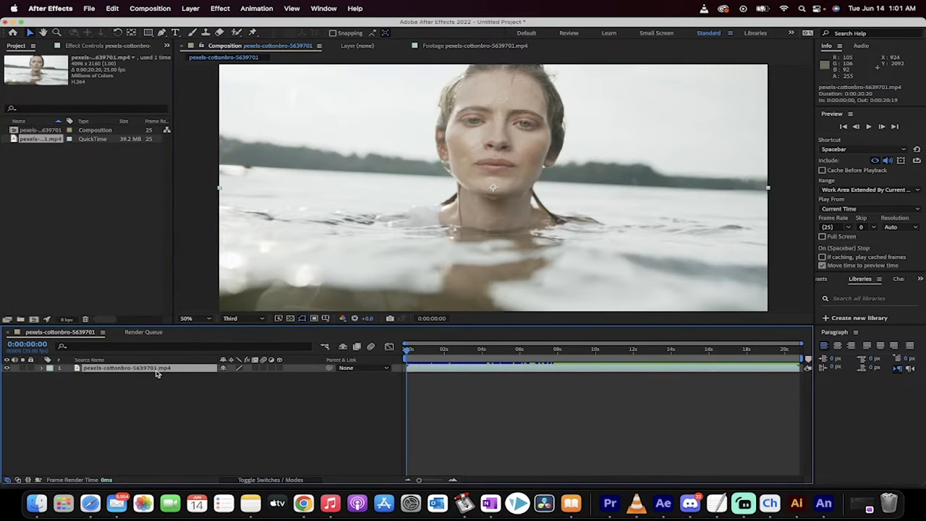
# Step: Enable Time Remapping on the swimming-woman layer from its Time context menu
pyautogui.rightClick(128, 367)
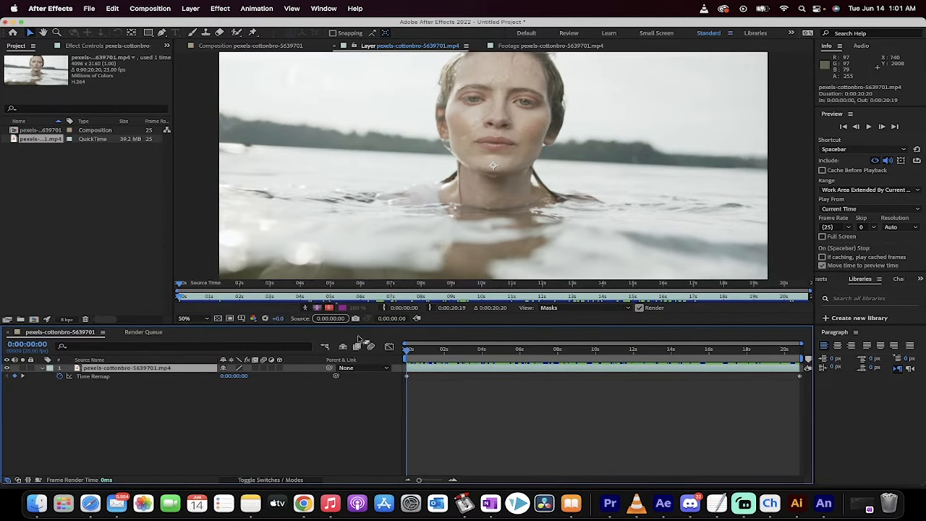
pyautogui.moveTo(362, 340)
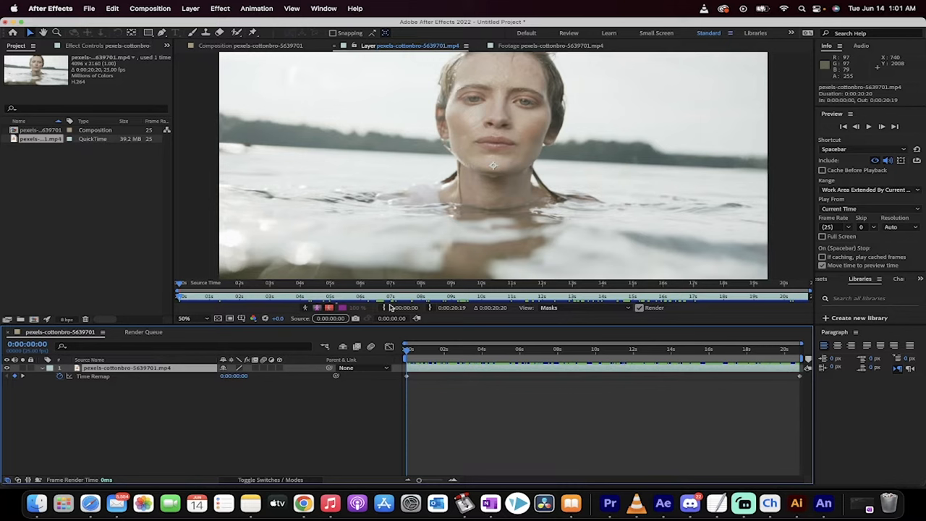
pyautogui.moveTo(409, 353)
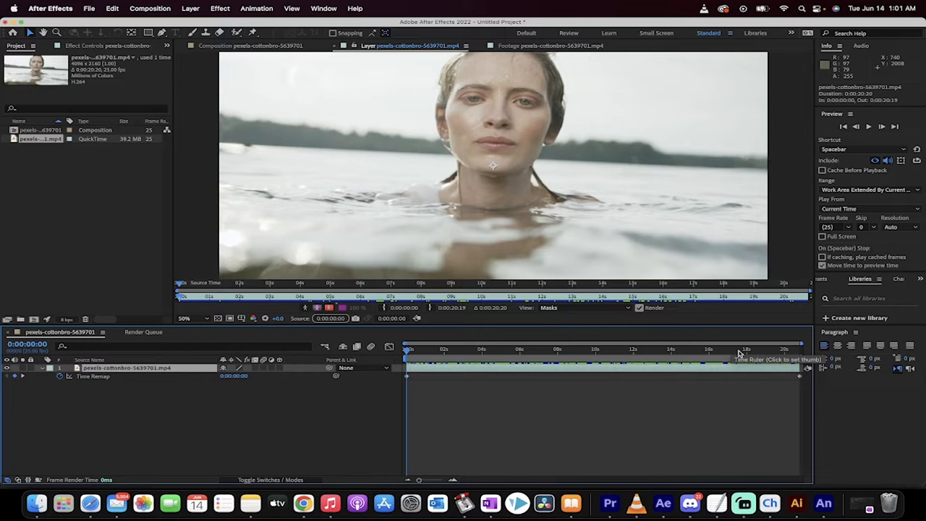
# Step: Add a Time Remap keyframe at 0:00:02:23 and preview the clip
pyautogui.click(466, 349)
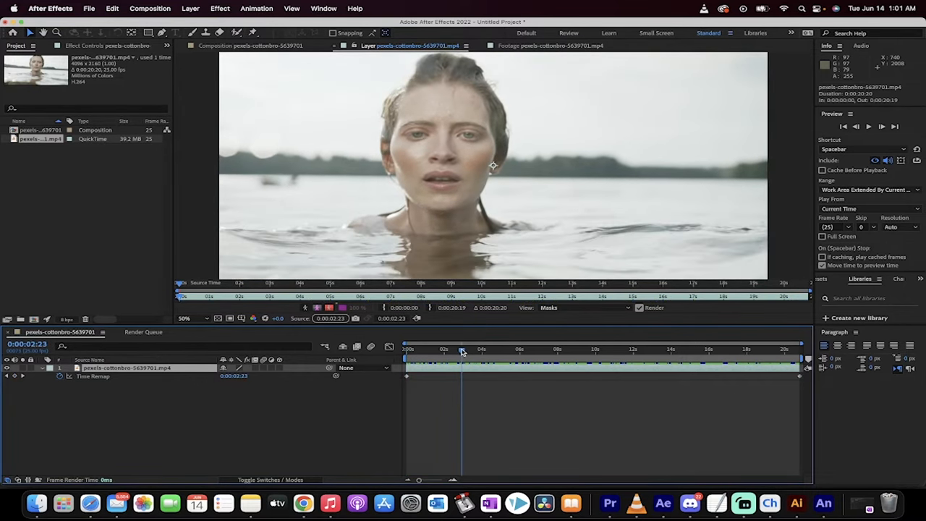
pyautogui.click(463, 349)
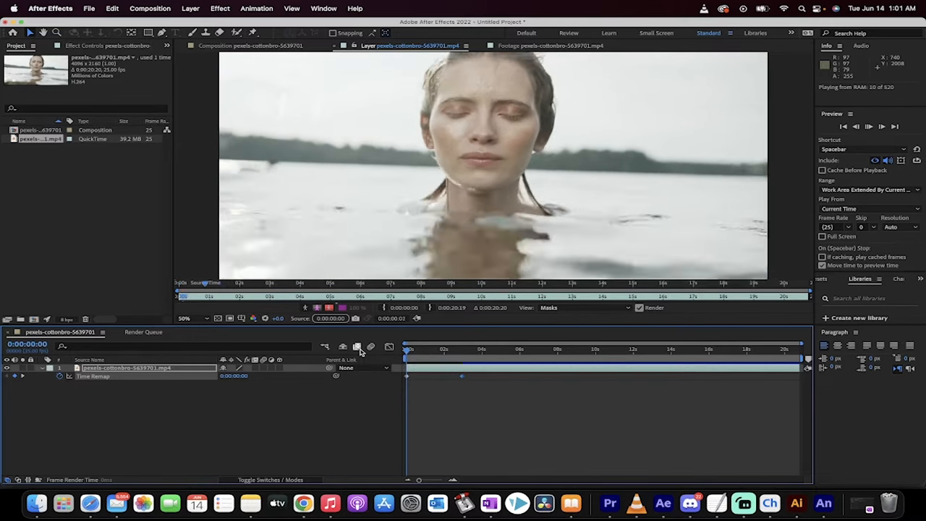
pyautogui.press('space')
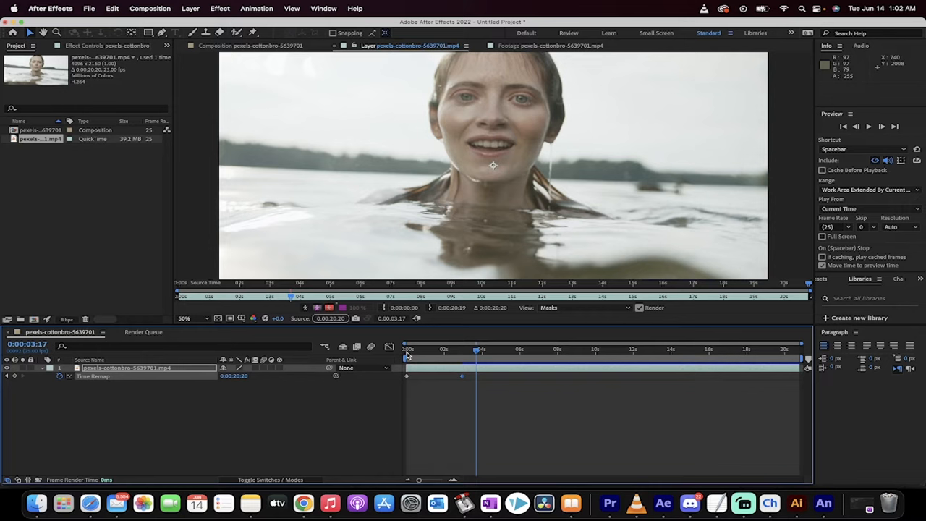
# Step: Scrub ahead and add further Time Remap keyframes, including one at 0:00:10:19 with the woman underwater
pyautogui.moveTo(477, 376); pyautogui.dragTo(799, 374)
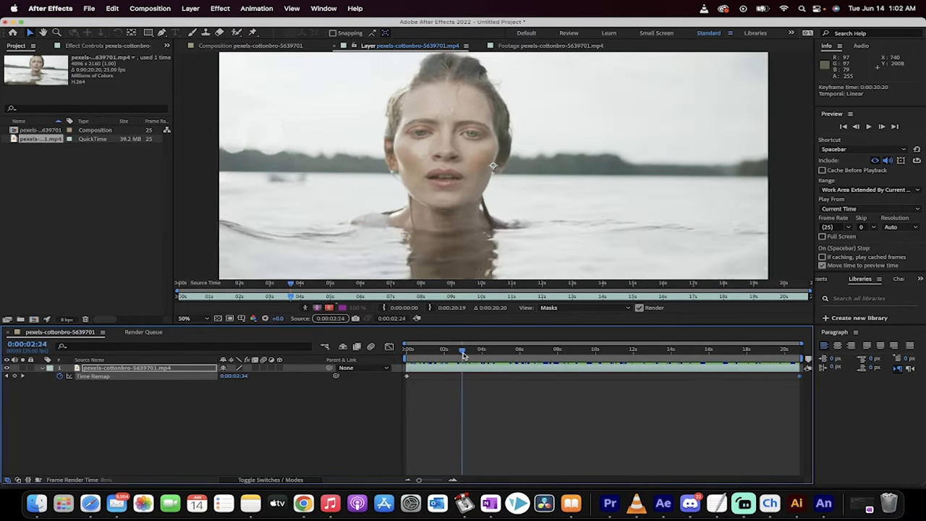
pyautogui.click(469, 349)
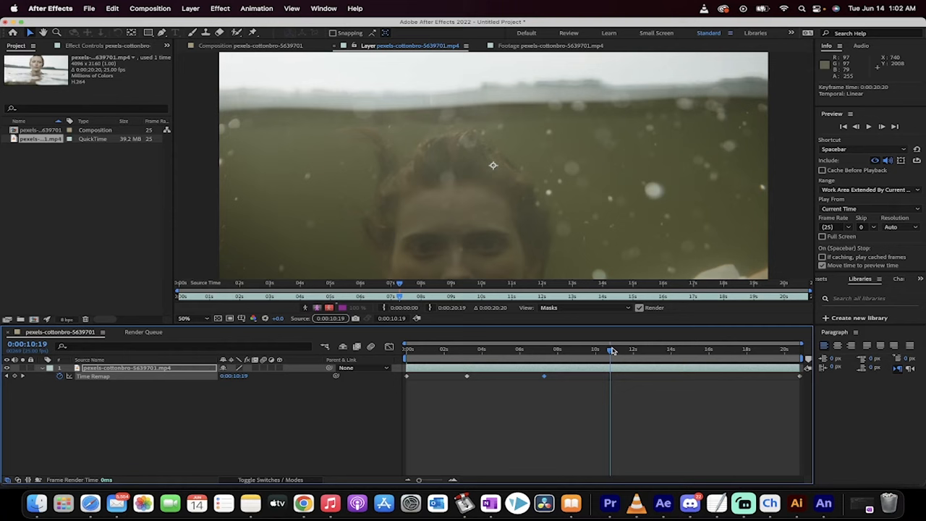
pyautogui.click(611, 349)
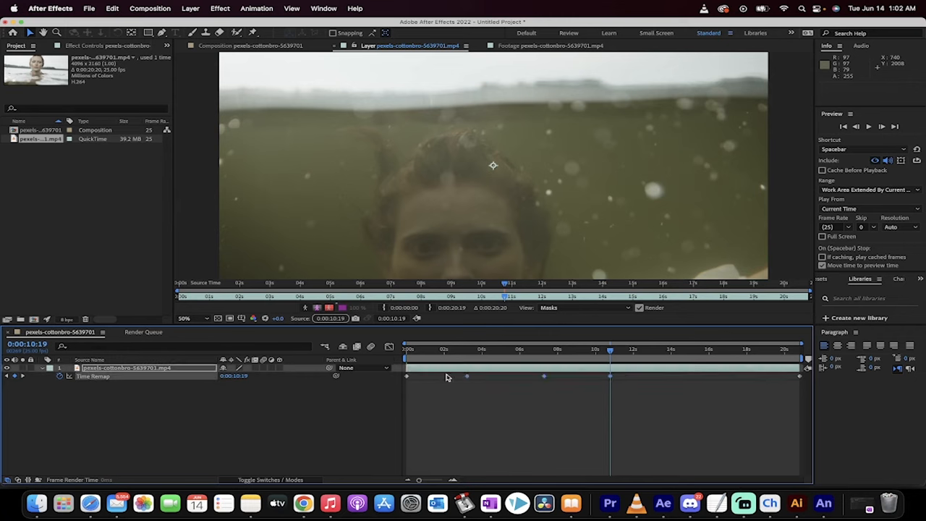
# Step: Select the middle Time Remap keyframes, drag them left toward the start, and preview the sped-up opening
pyautogui.moveTo(466, 376); pyautogui.dragTo(422, 376)
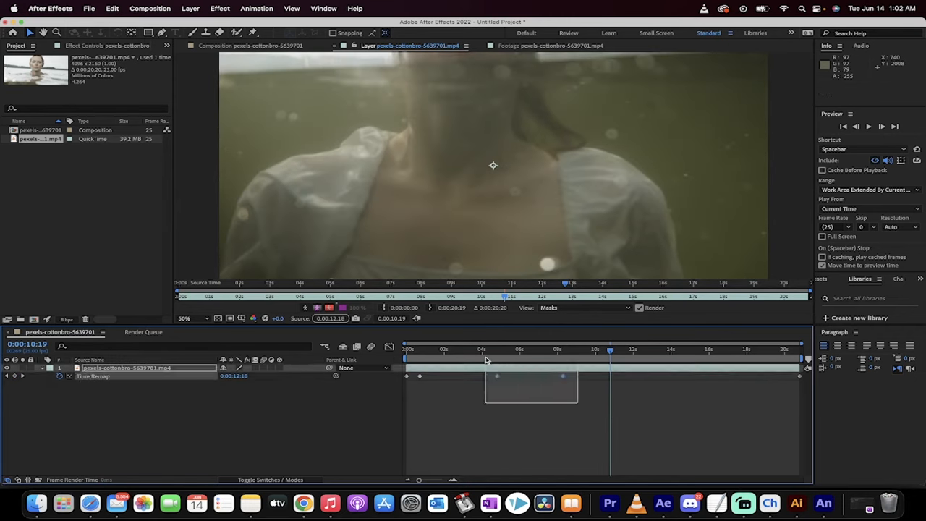
pyautogui.moveTo(498, 376); pyautogui.dragTo(437, 376)
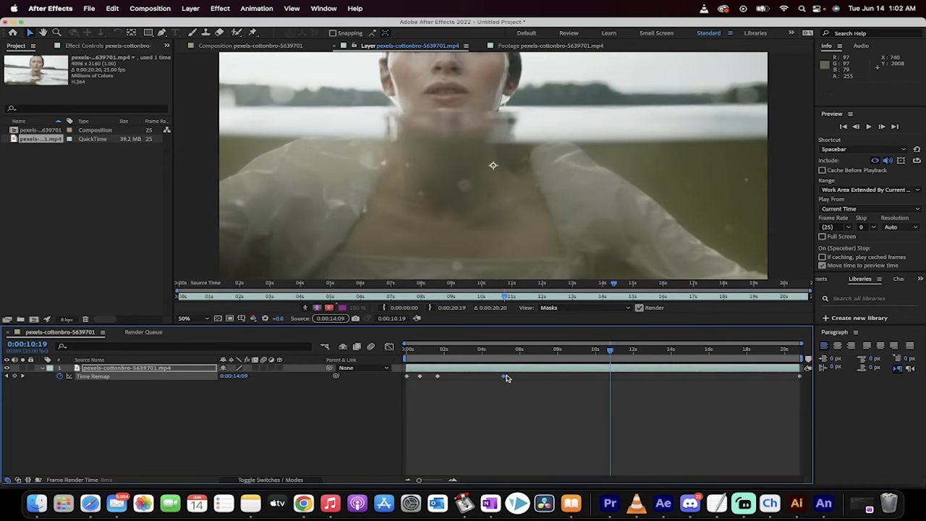
pyautogui.click(611, 351)
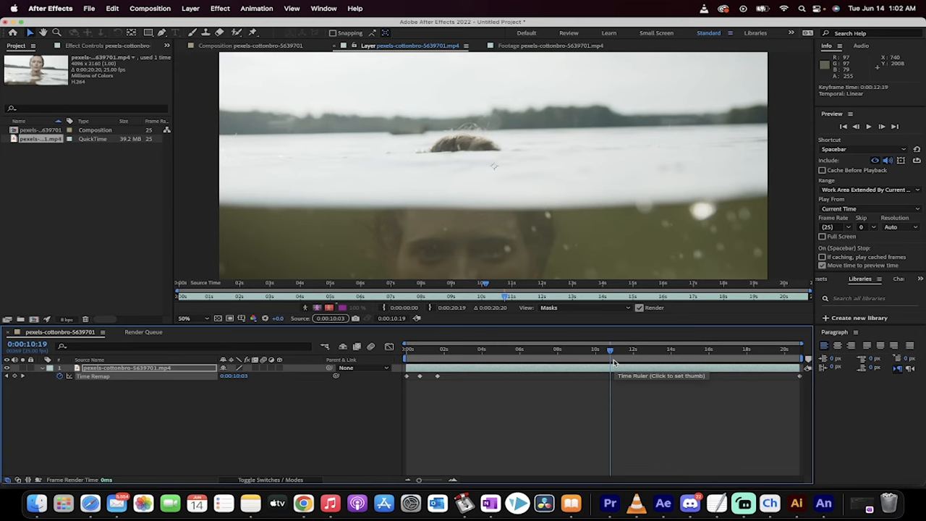
pyautogui.press('space')
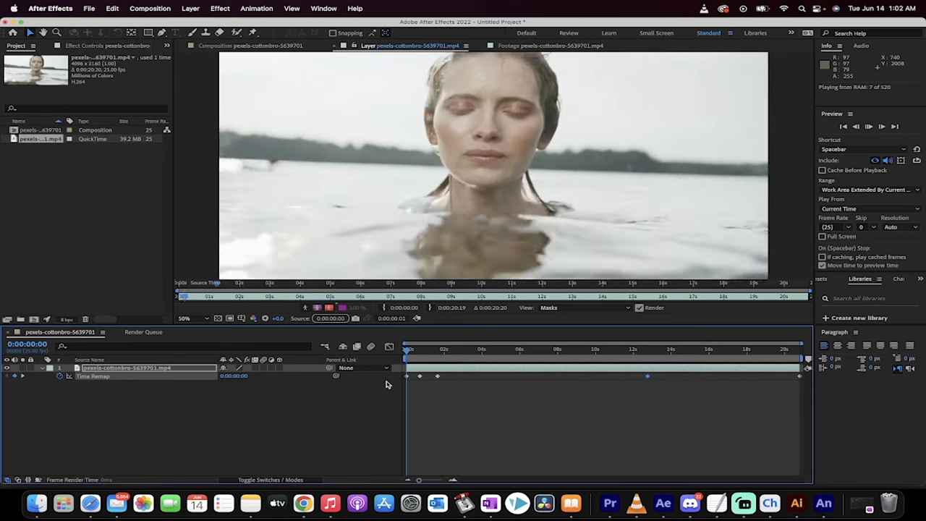
pyautogui.press('space')
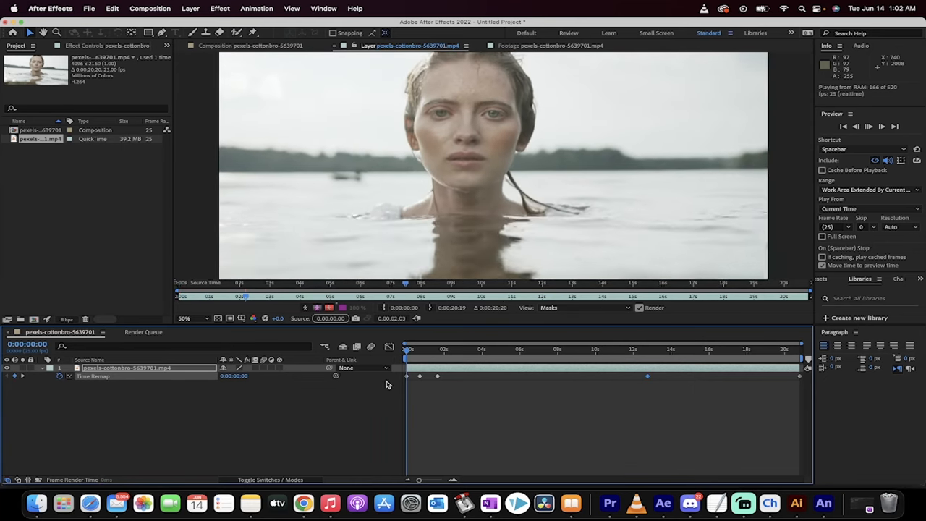
pyautogui.click(474, 349)
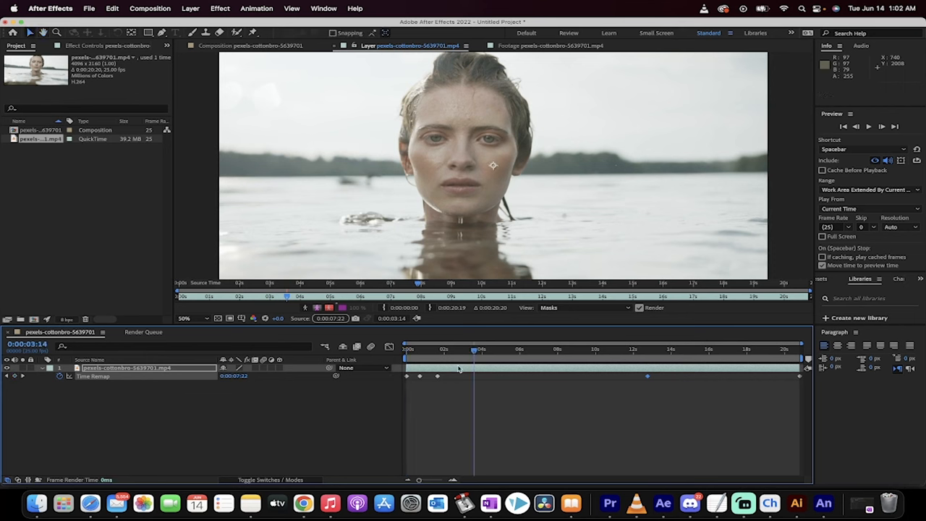
pyautogui.click(527, 349)
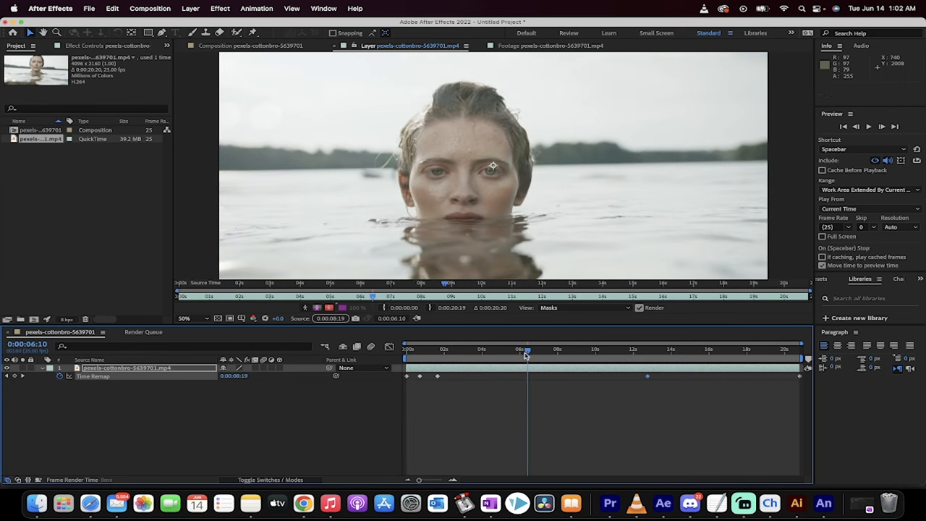
pyautogui.moveTo(527, 349)
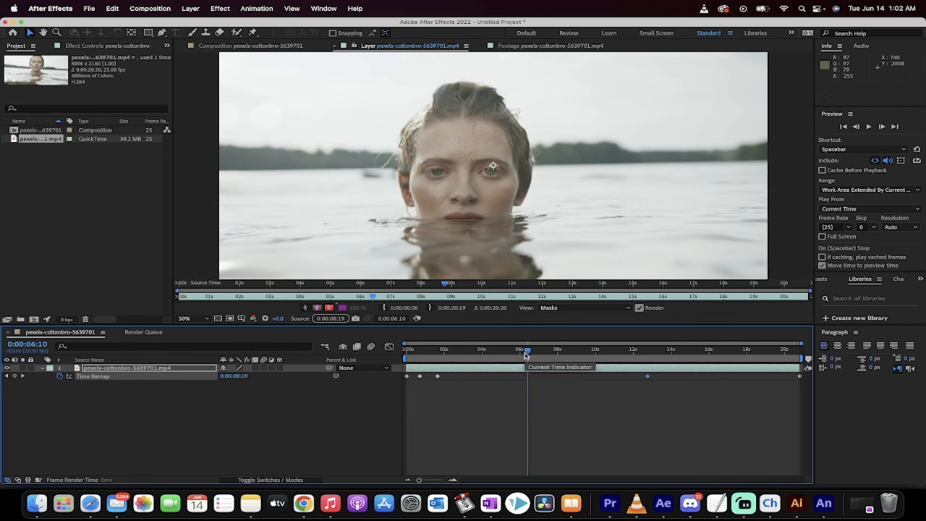